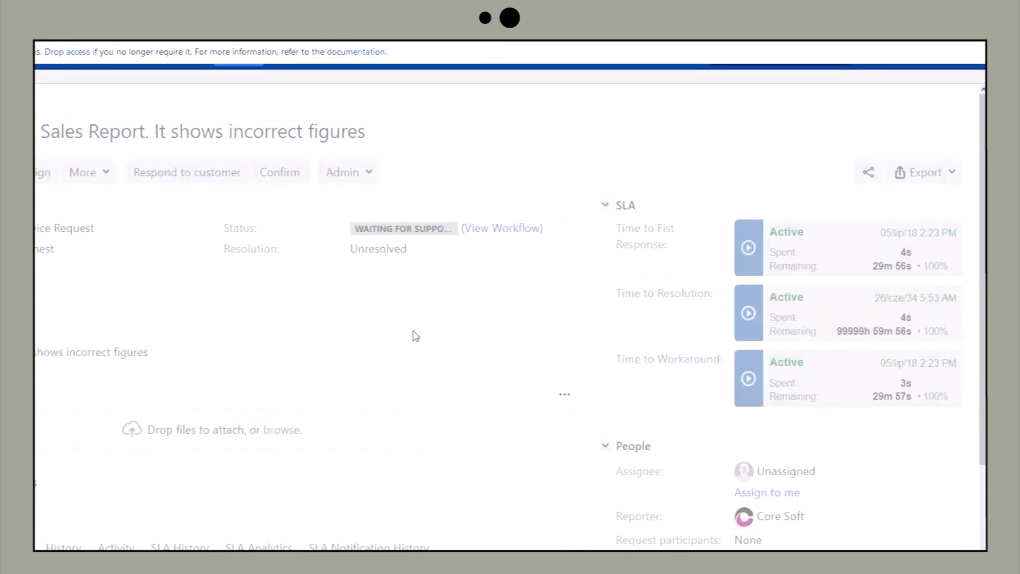
Transition the CEO sales report issue: waiting for customer, workaround proposed, workaround accepted, then resolve
left_click(187, 172)
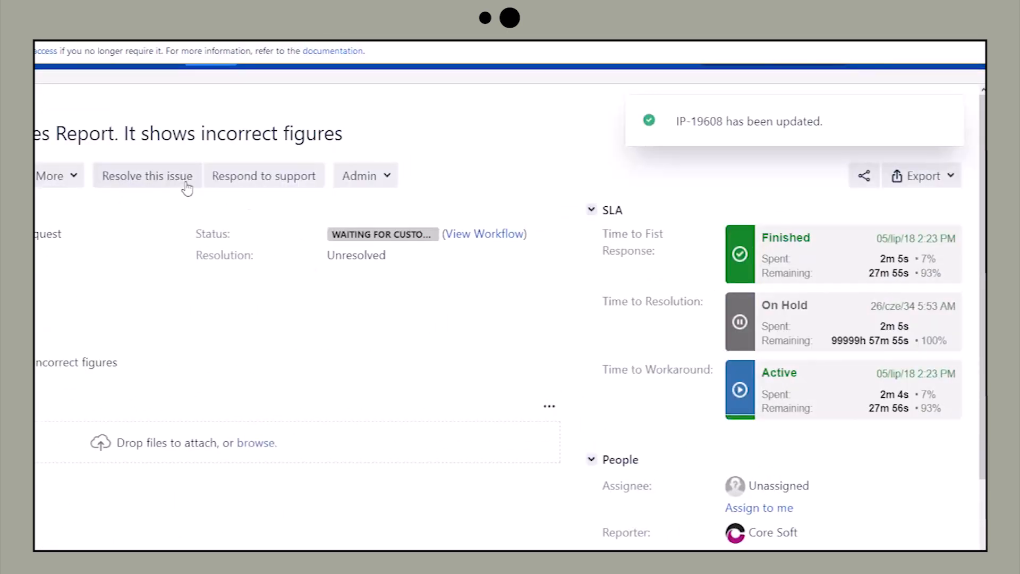
left_click(147, 176)
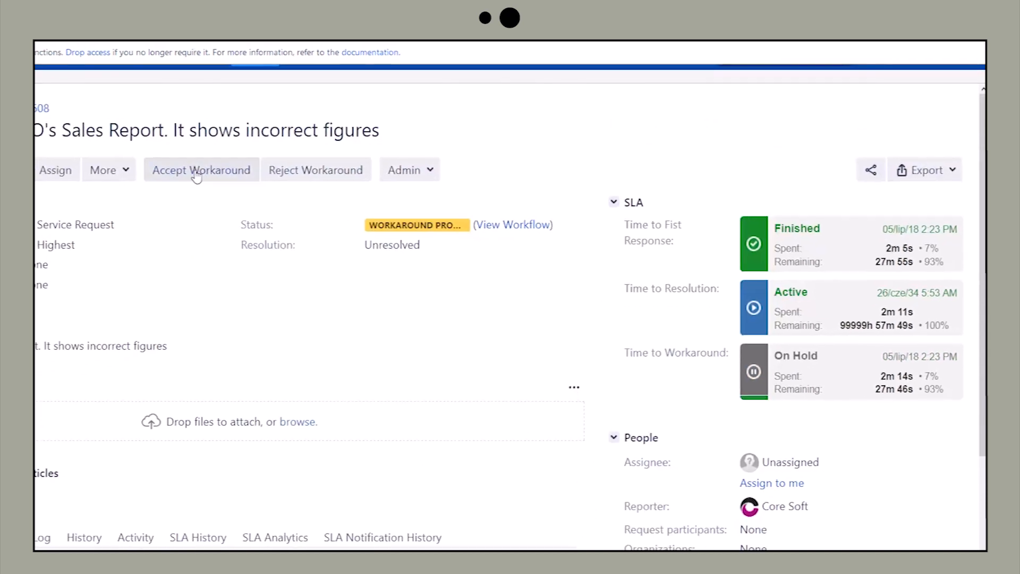
left_click(200, 169)
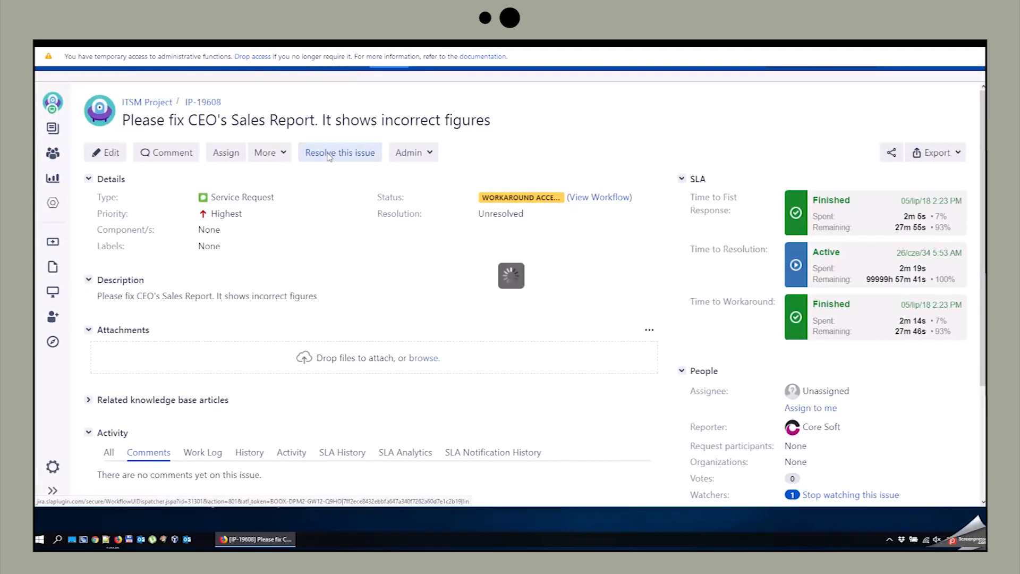
left_click(340, 153)
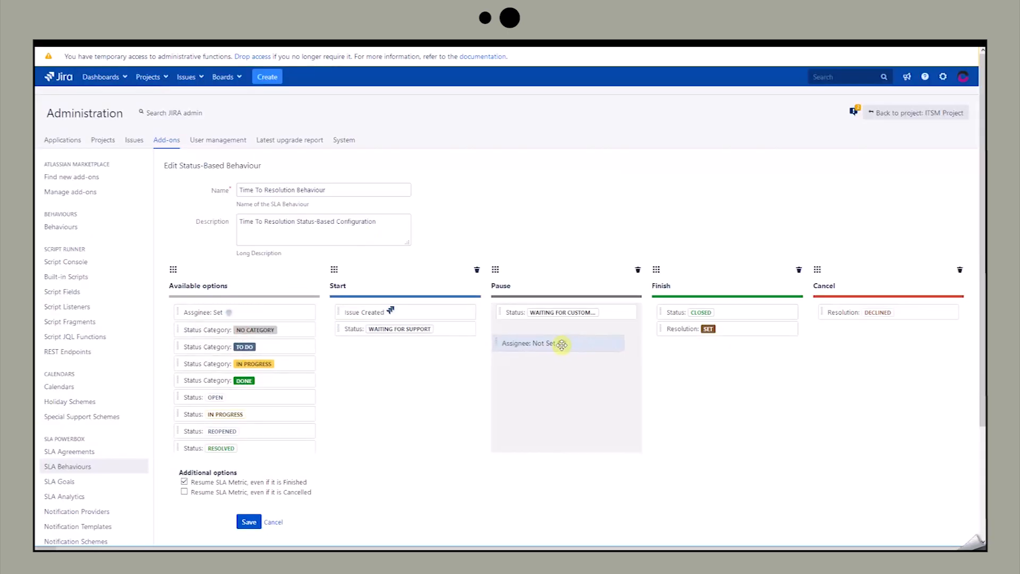
Add Assignee: Not Set to the Pause stage, then create the princess's new account request in the portal
left_click(249, 522)
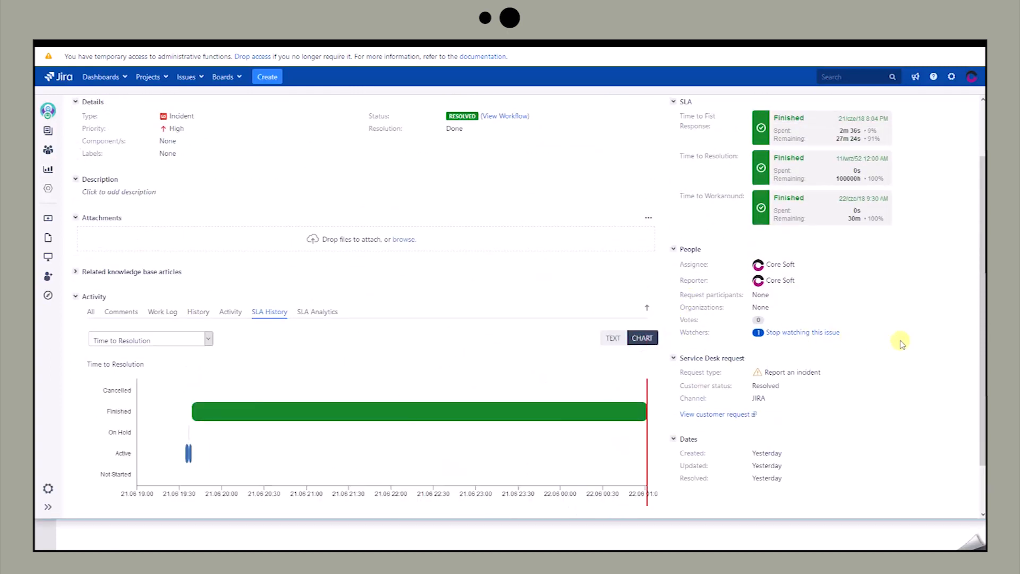
scroll("down", 3)
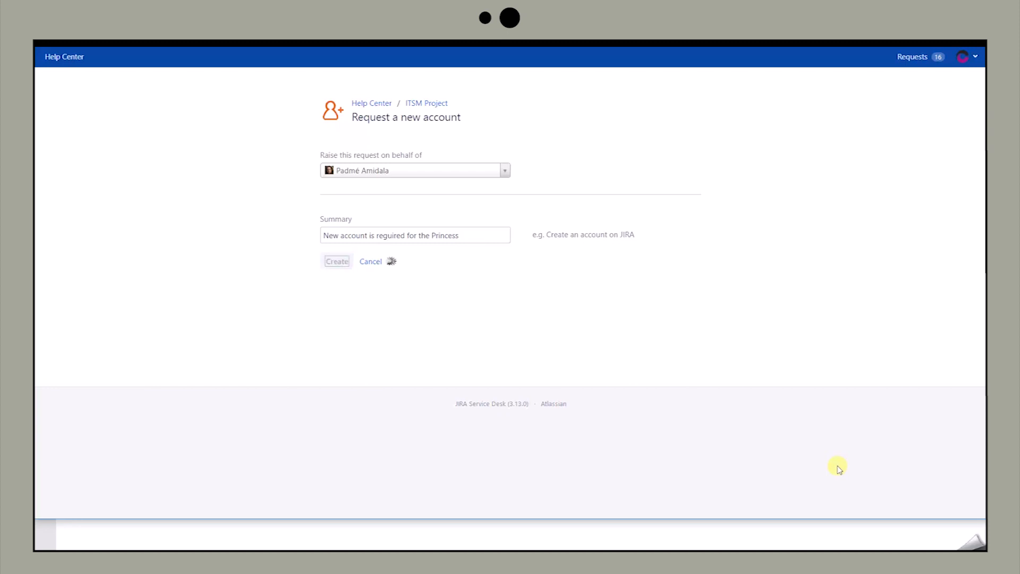
left_click(337, 261)
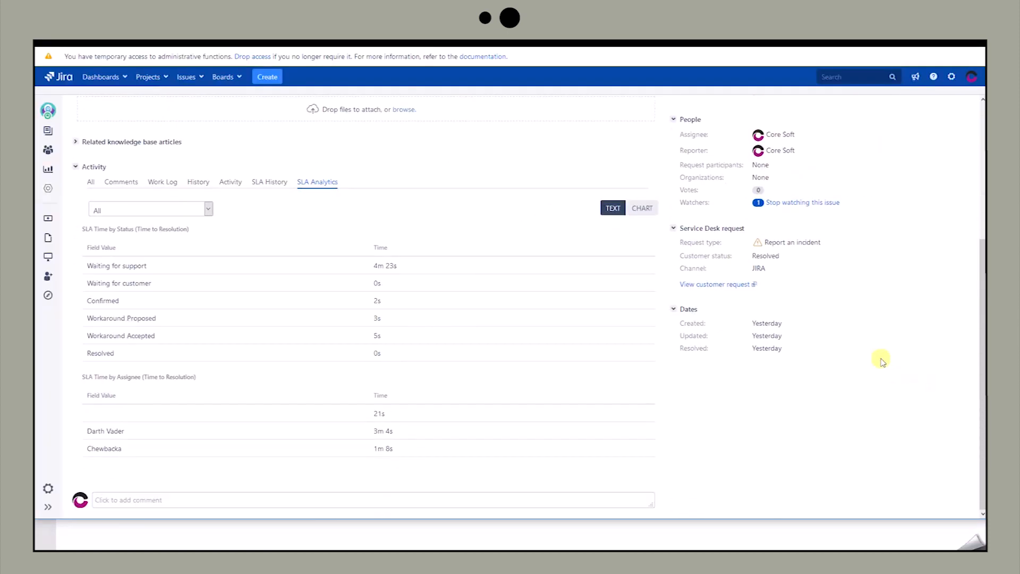
Switch the Time to Resolution analytics by status and assignee to pie-chart view
left_click(642, 208)
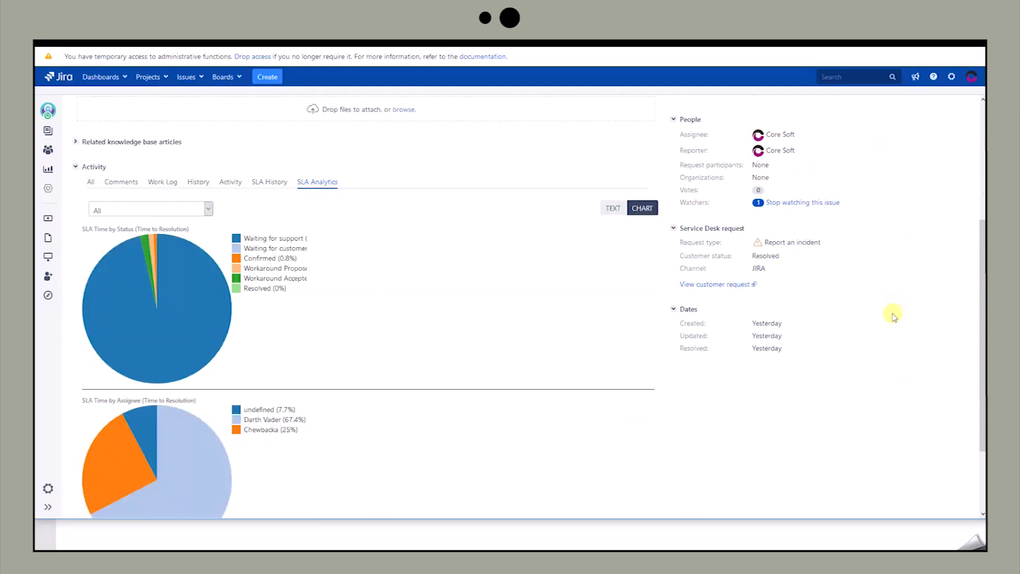